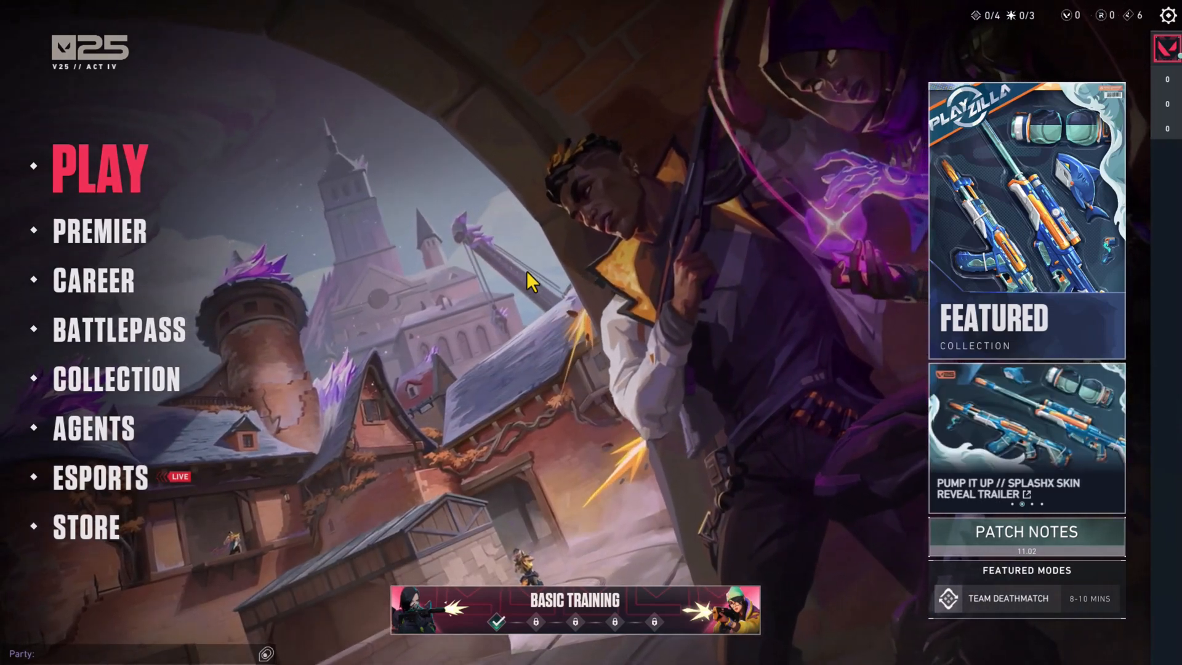
mouse_move(317, 395)
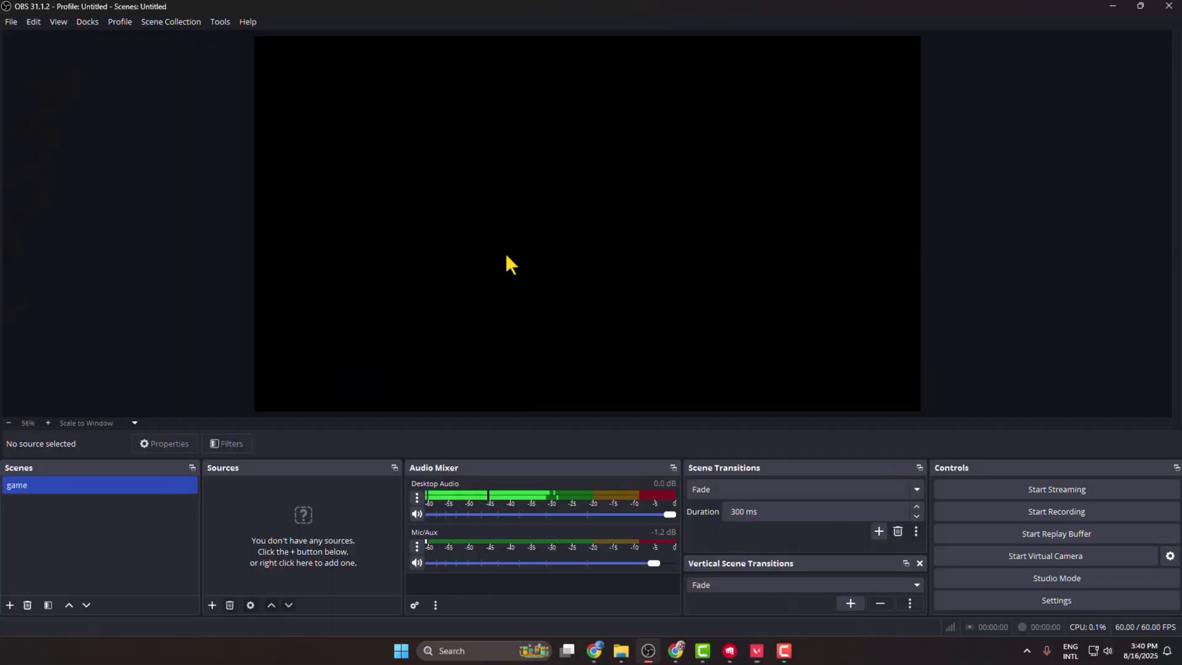
mouse_move(340, 504)
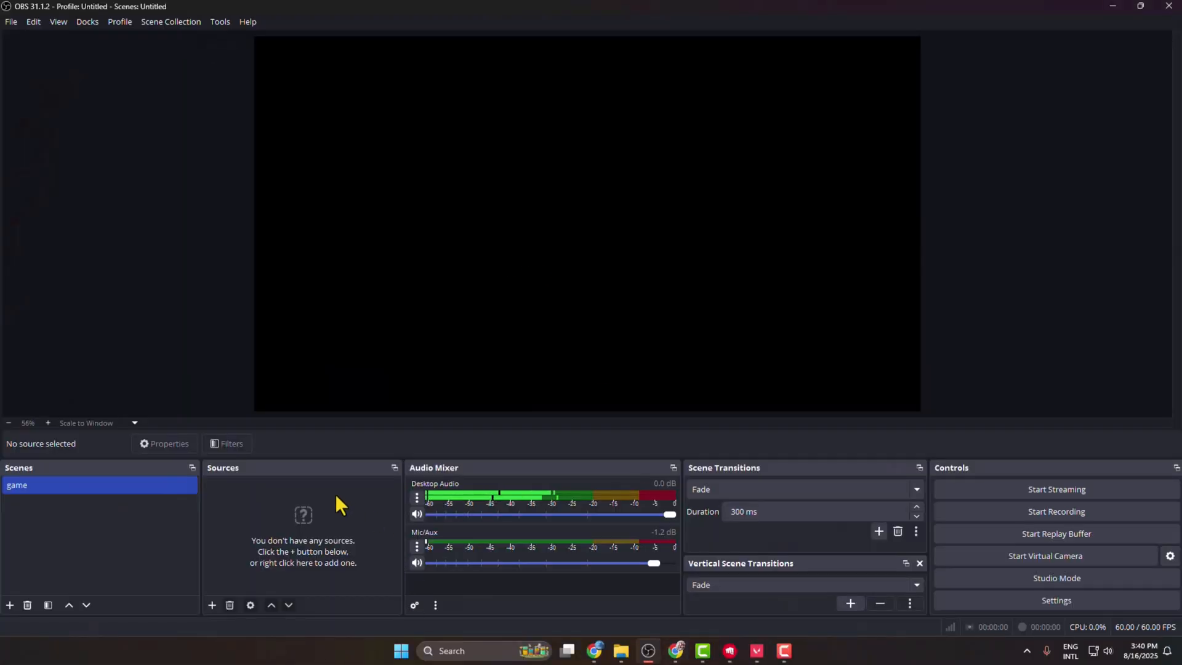
mouse_move(314, 544)
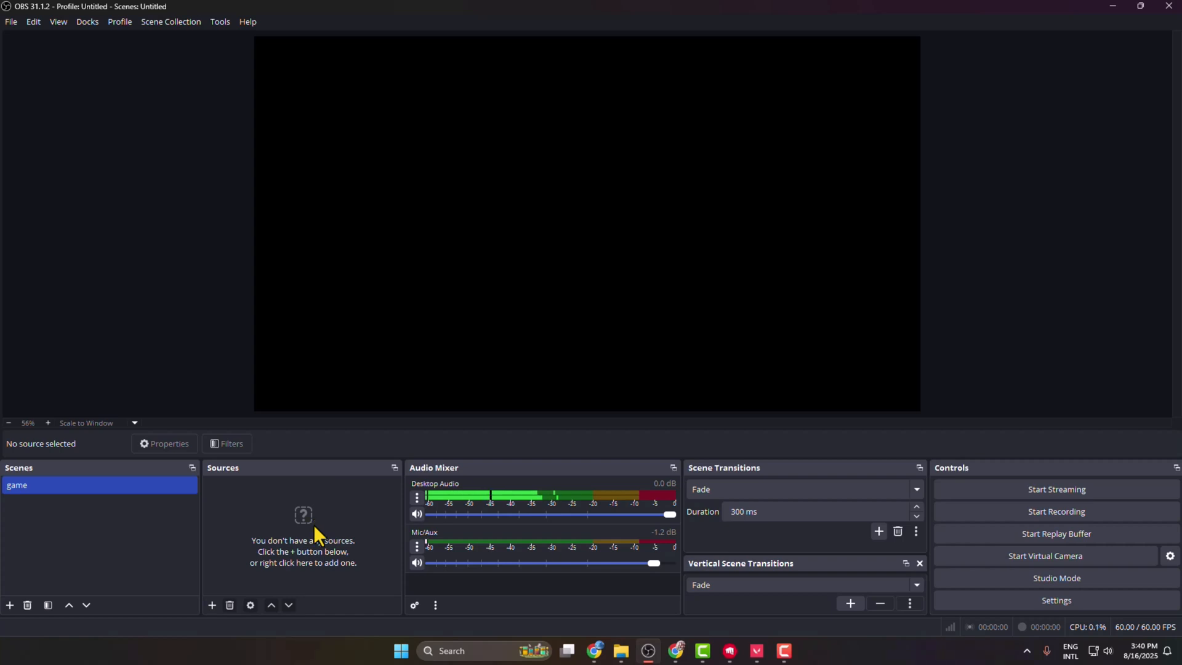
mouse_move(237, 510)
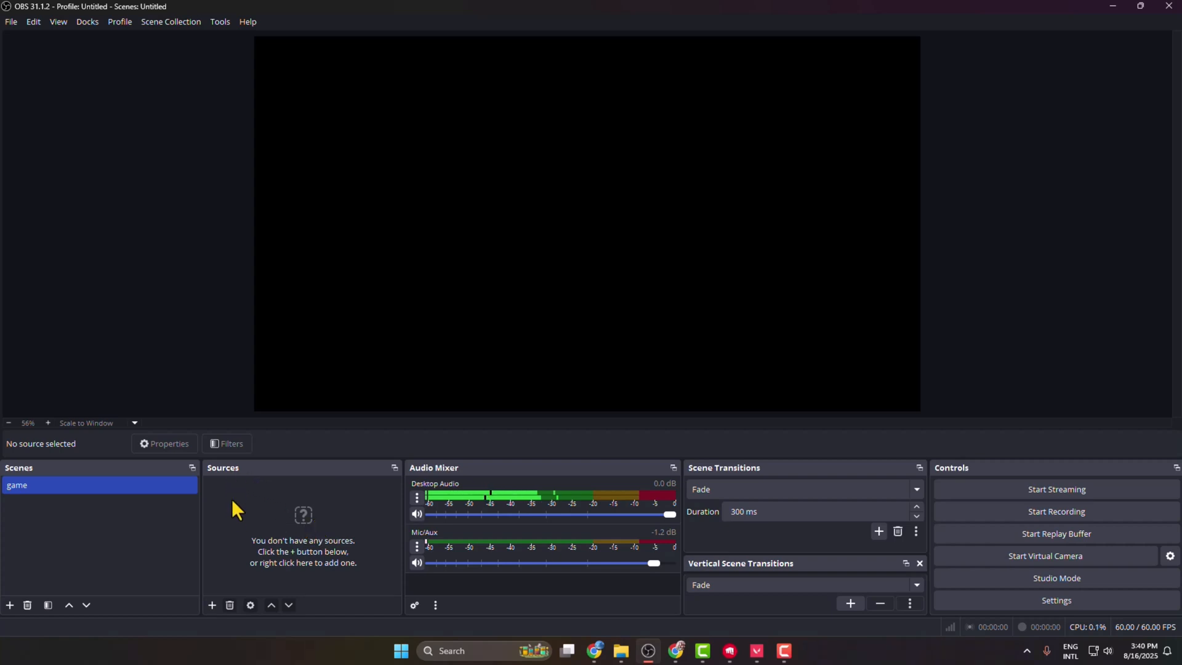
Add a Display Capture source of the HP M22f primary monitor to the game scene
click(213, 604)
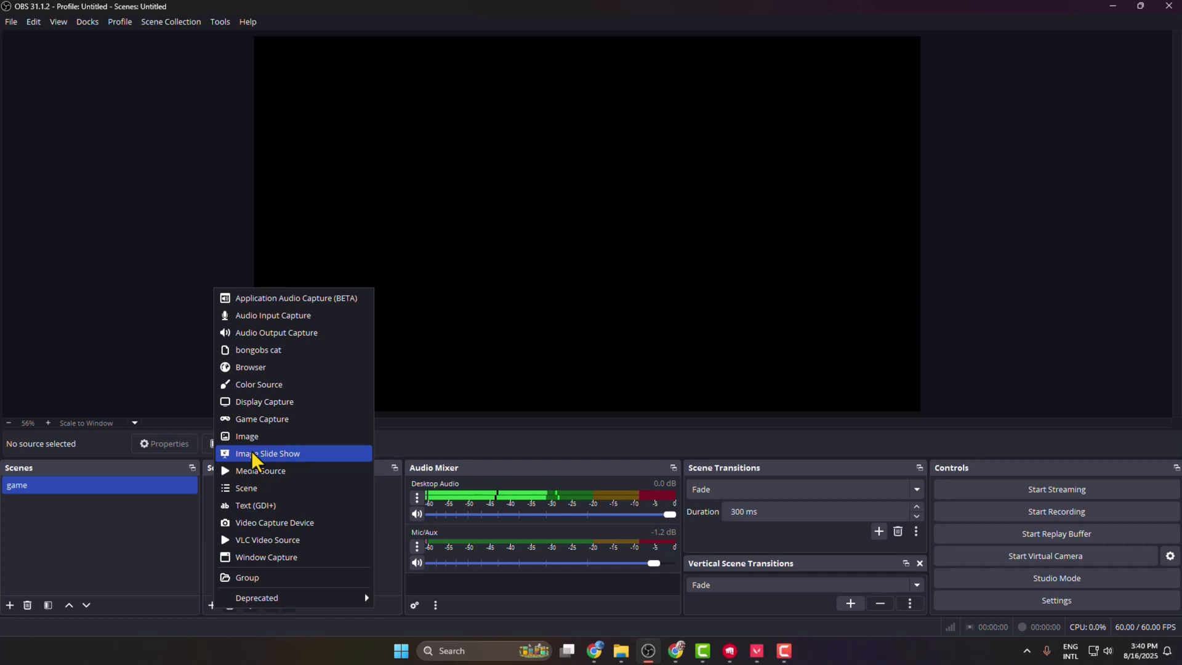
mouse_move(241, 427)
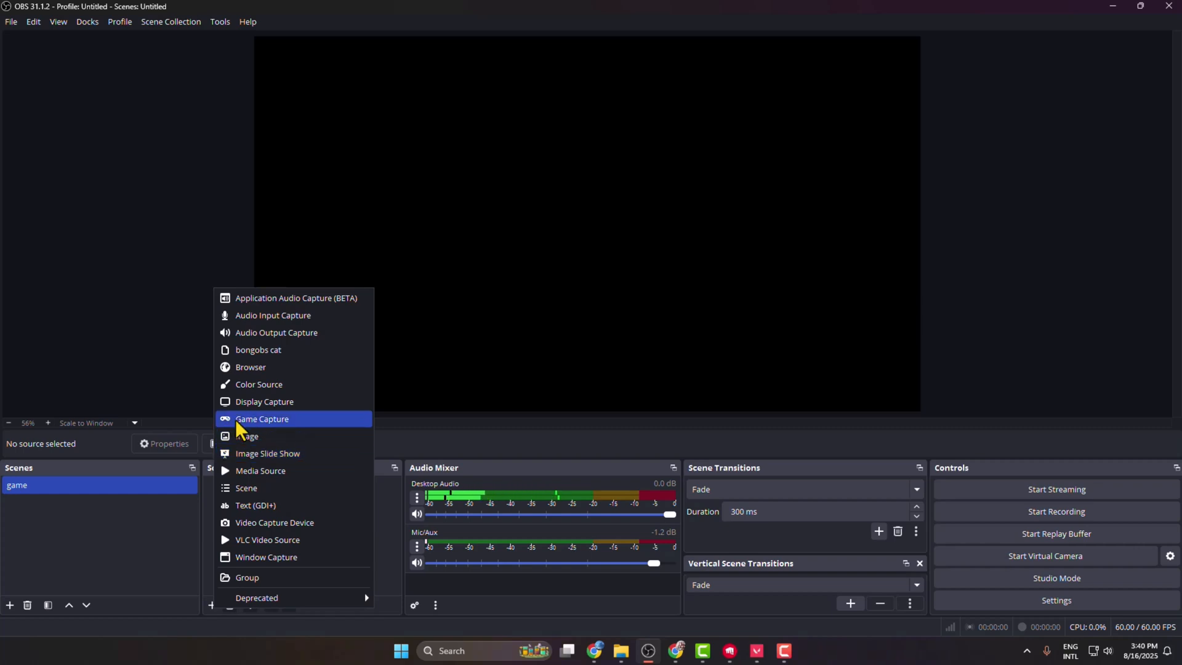
mouse_move(250, 418)
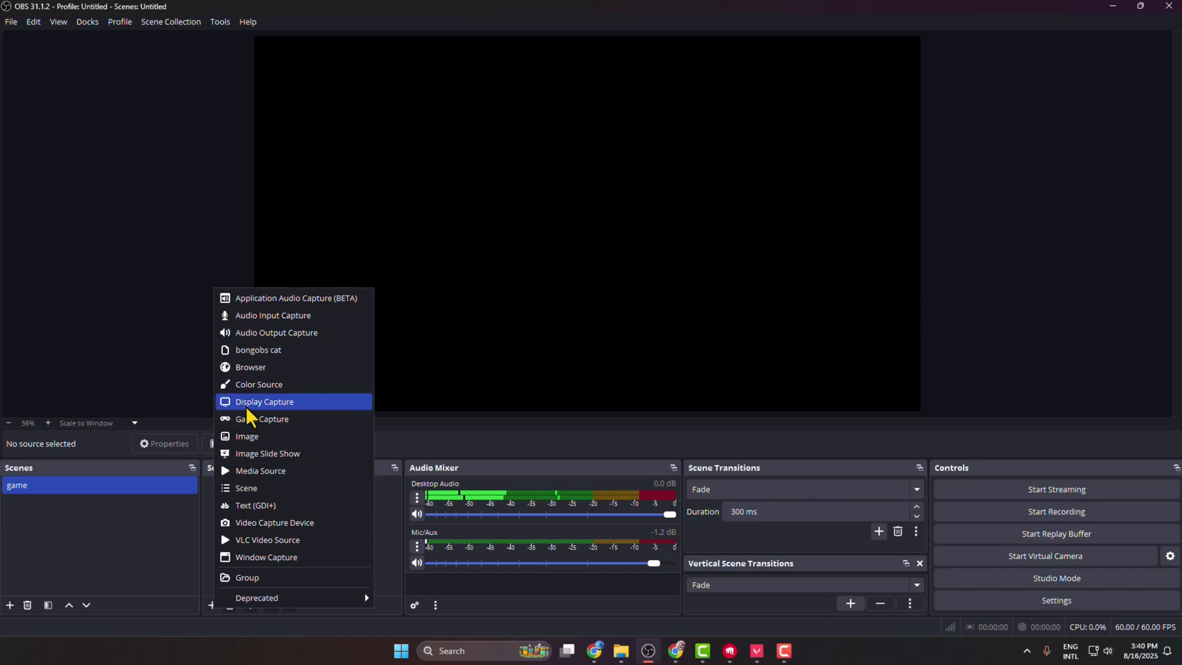
mouse_move(279, 410)
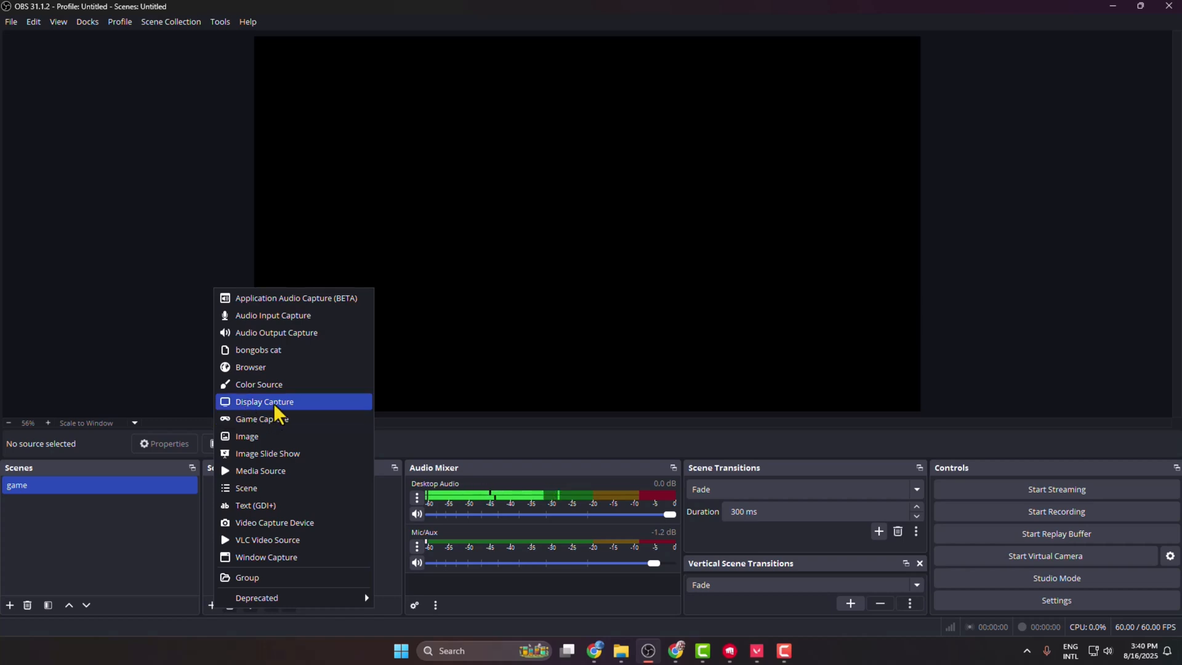
click(264, 401)
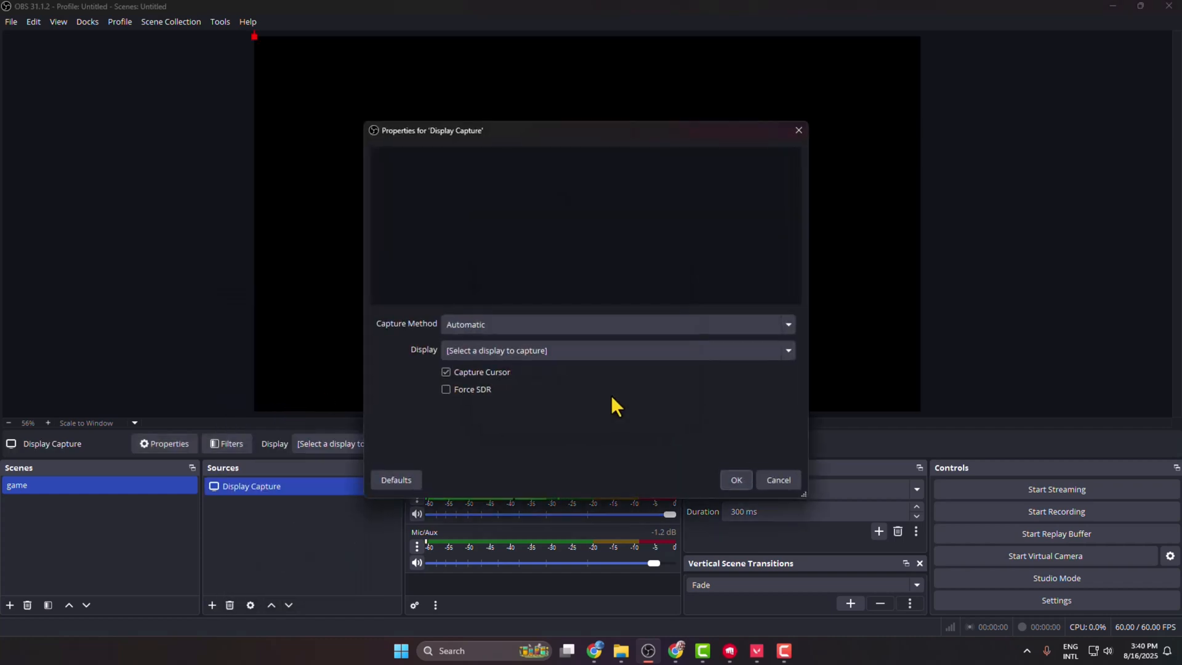
click(617, 351)
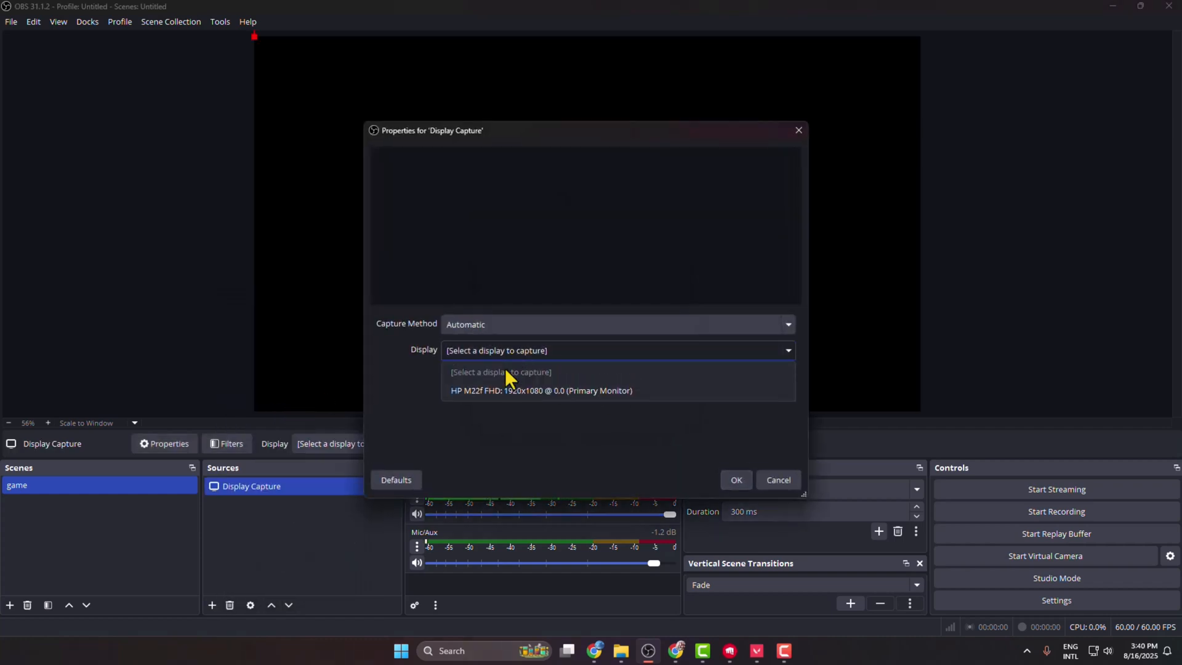
click(538, 390)
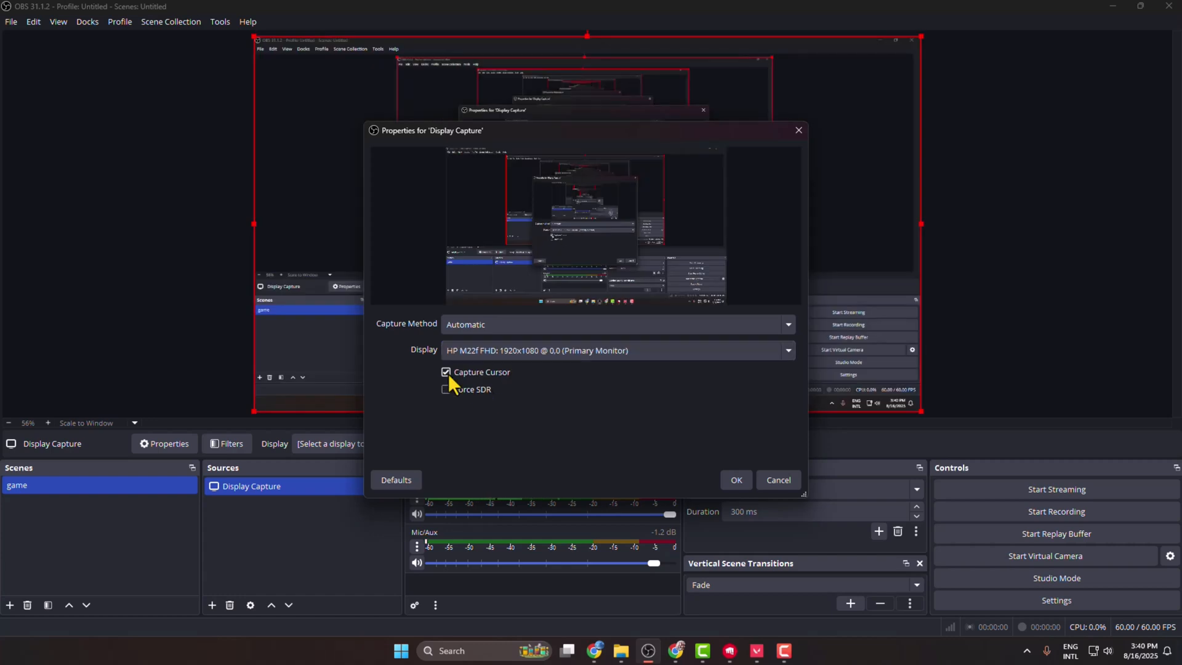
click(736, 479)
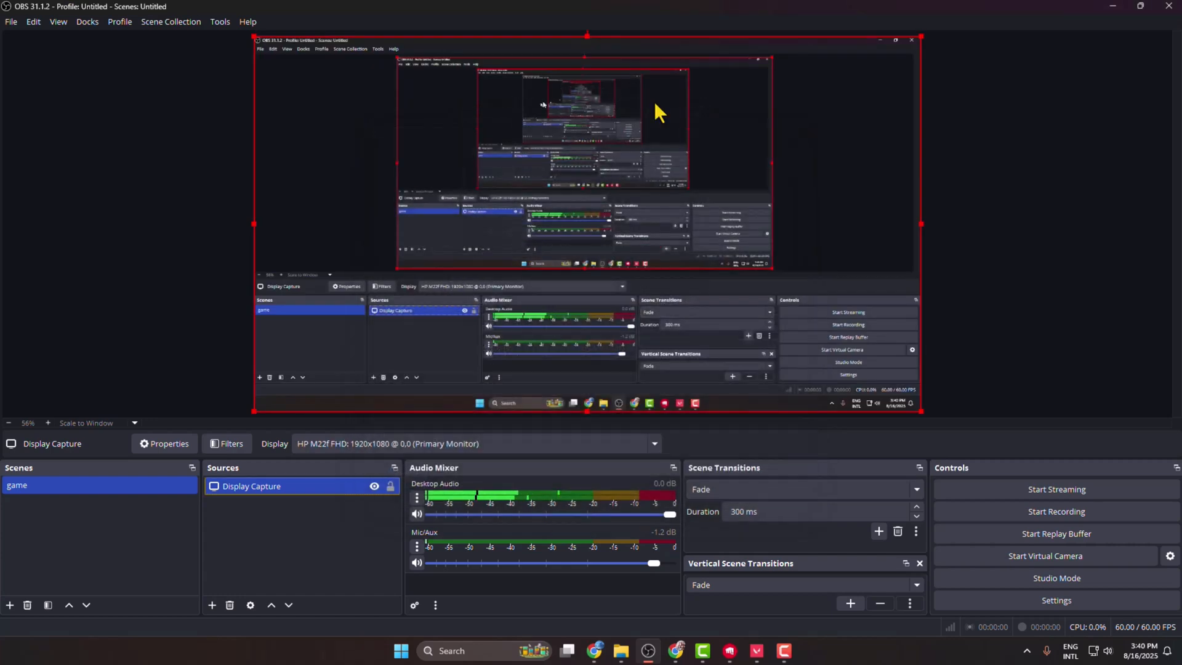
mouse_move(280, 448)
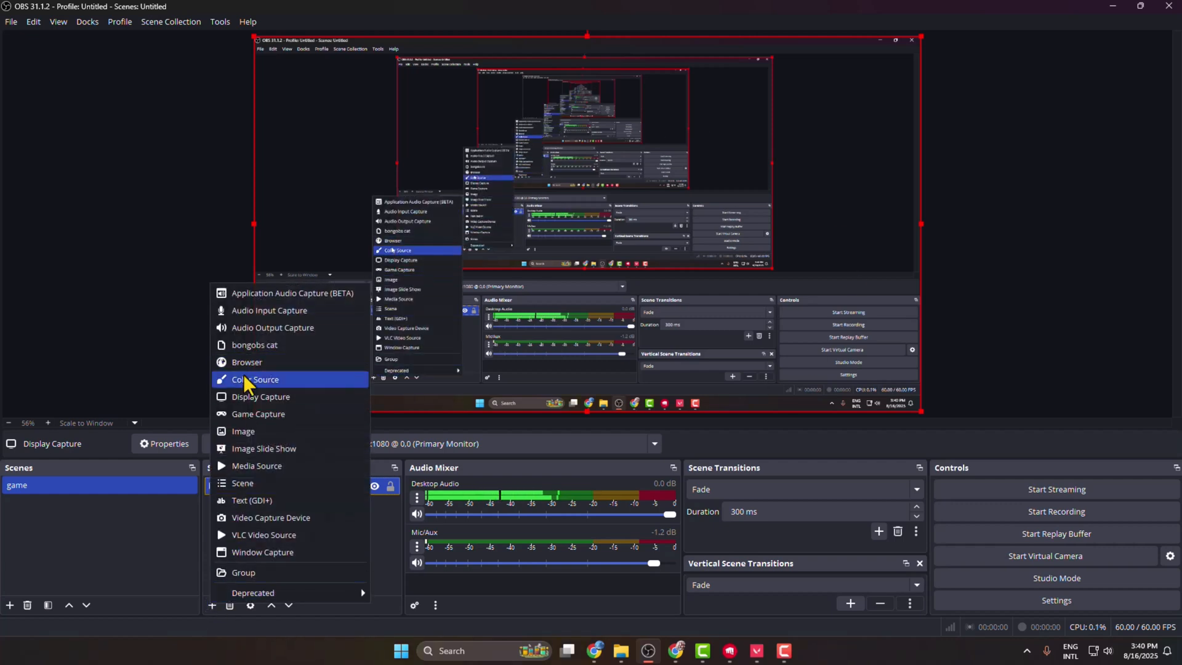
mouse_move(273, 327)
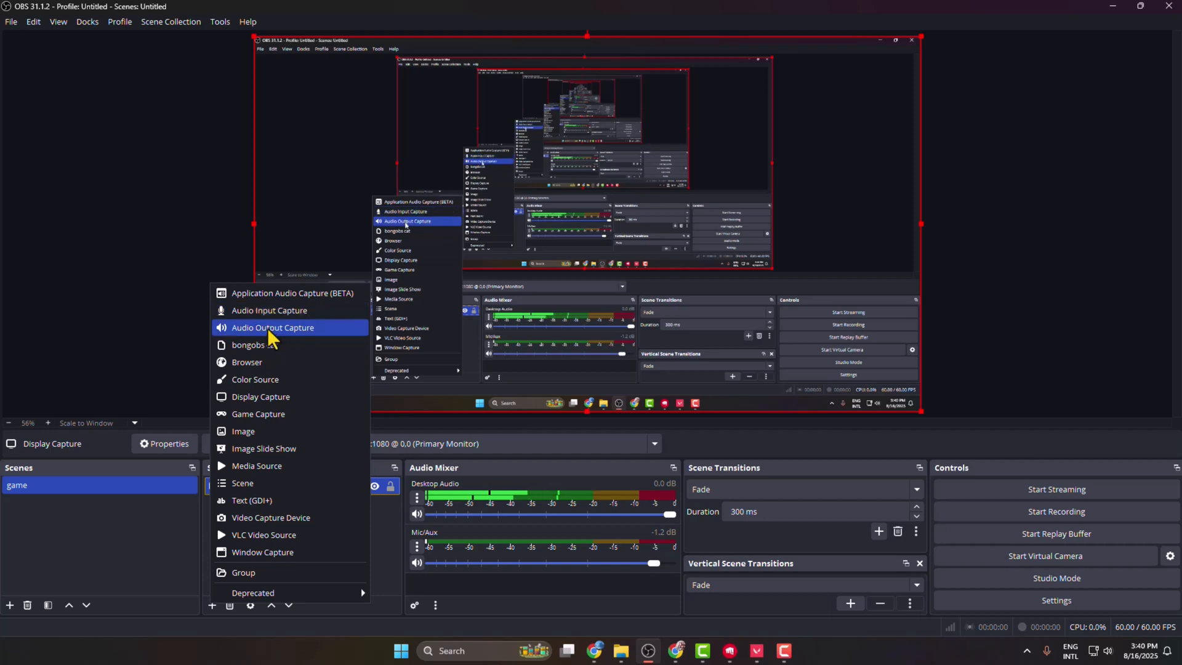
mouse_move(257, 298)
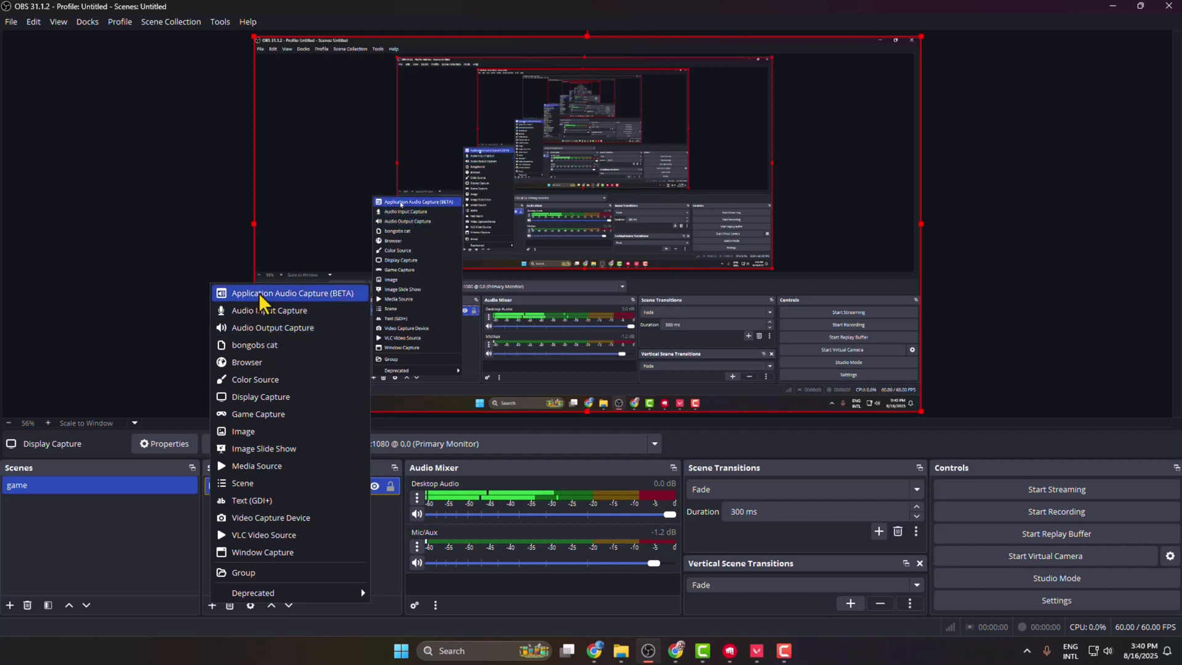
Add Application Audio Capture for VALORANT-Win64-Shipping.exe, then reselect the Display Capture source
click(289, 293)
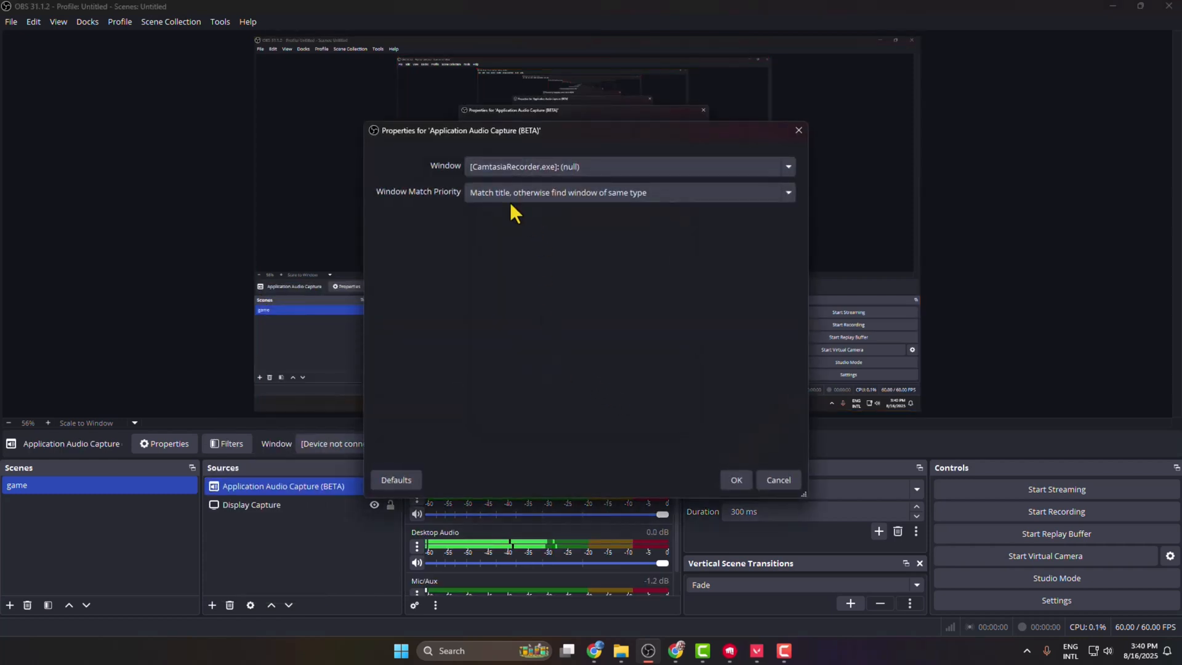
click(788, 166)
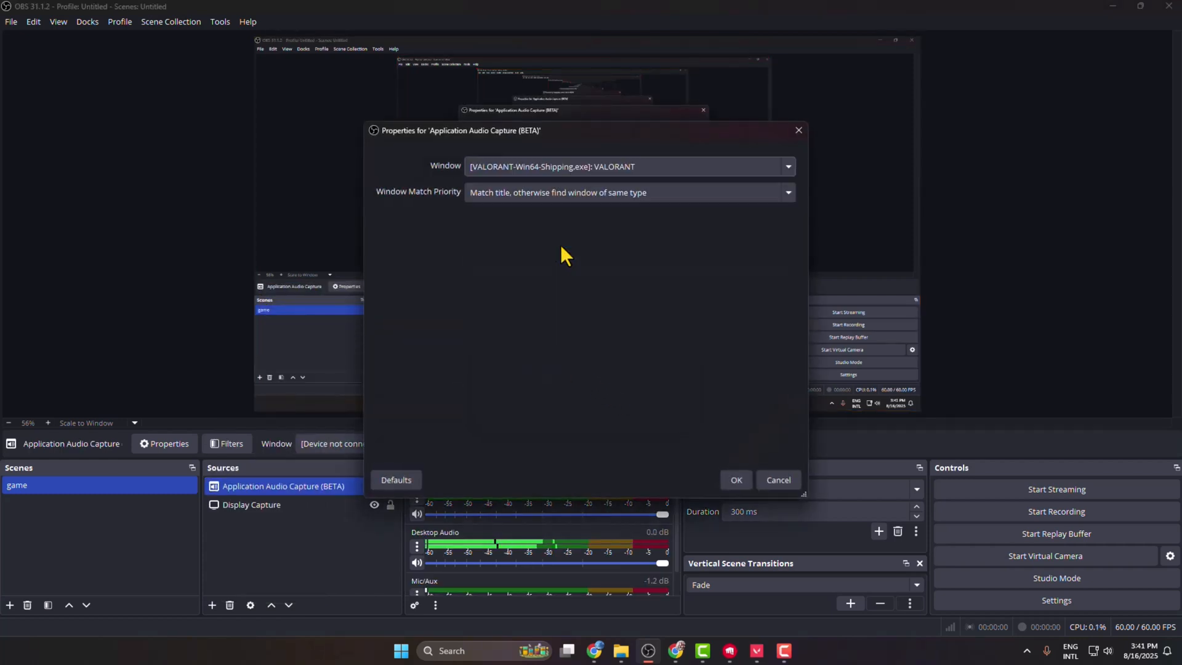
click(736, 479)
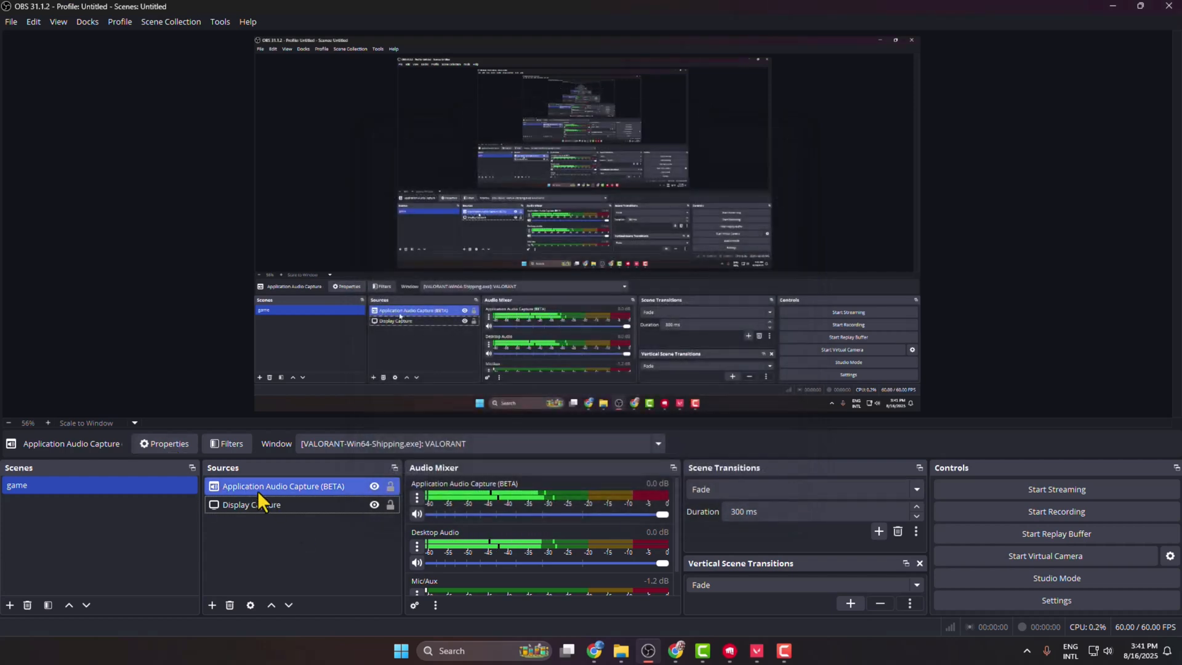
mouse_move(297, 513)
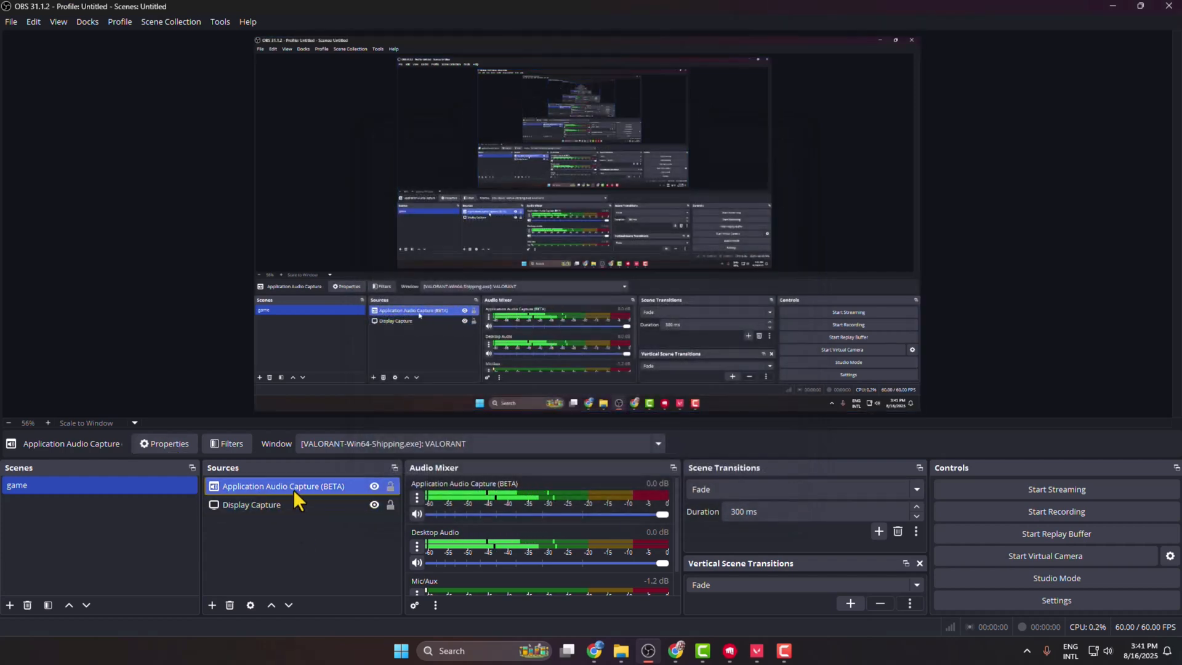
click(251, 504)
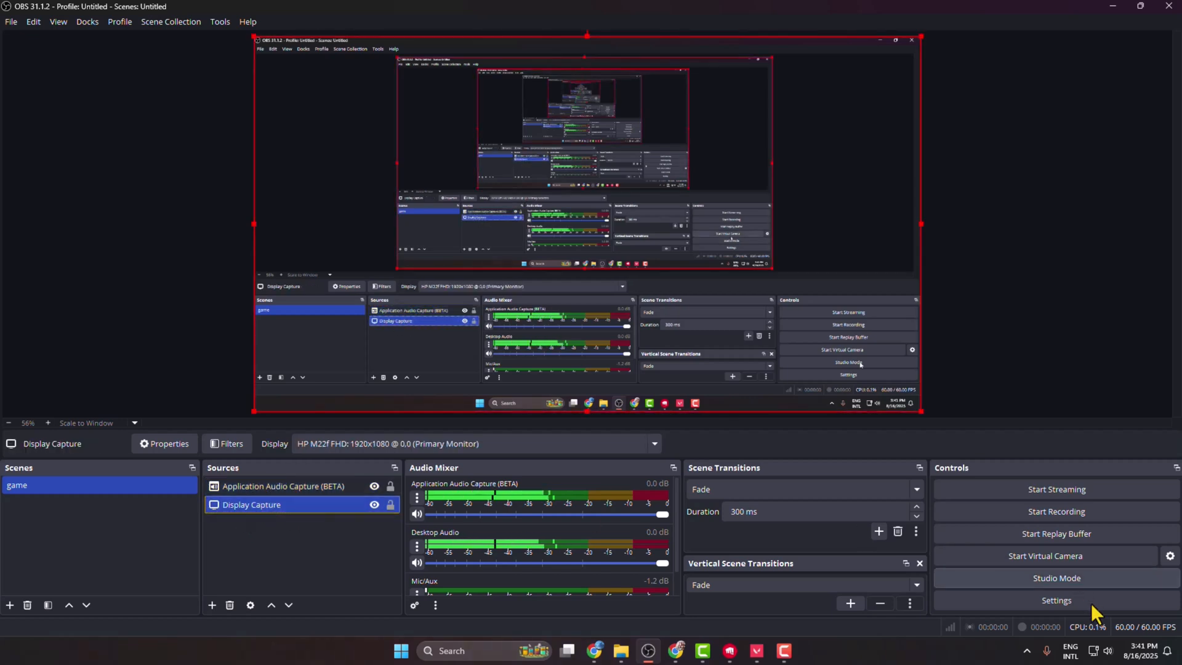
Switch the Stream service in OBS settings to Twitch using a manual stream key
click(1056, 600)
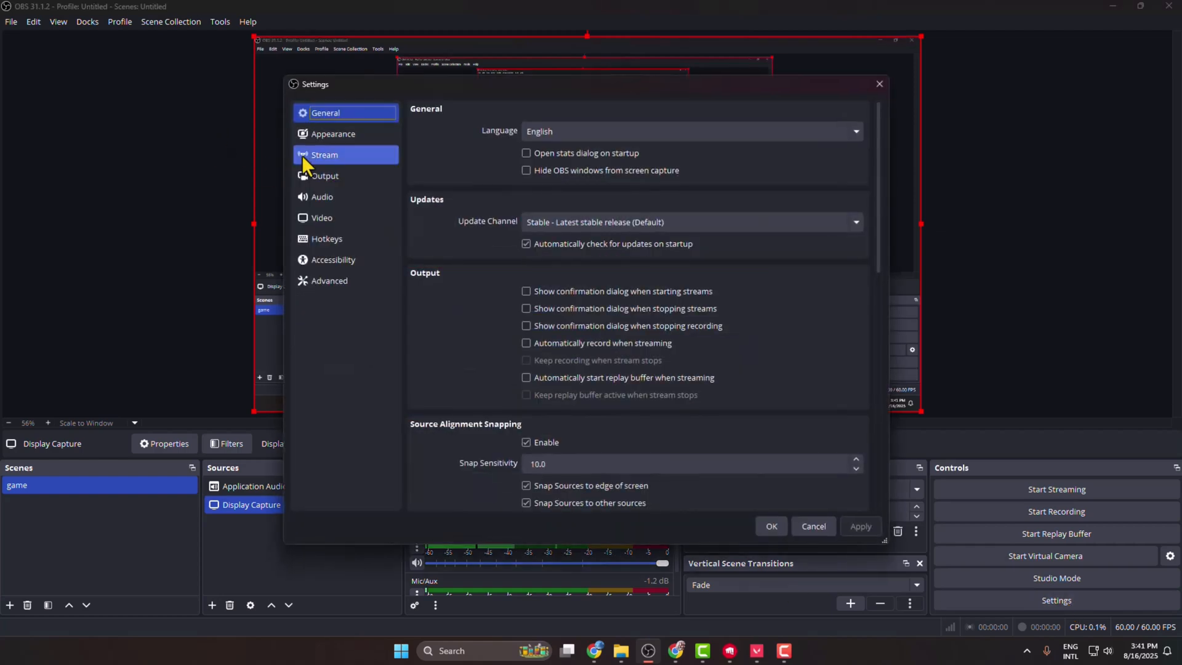
click(324, 155)
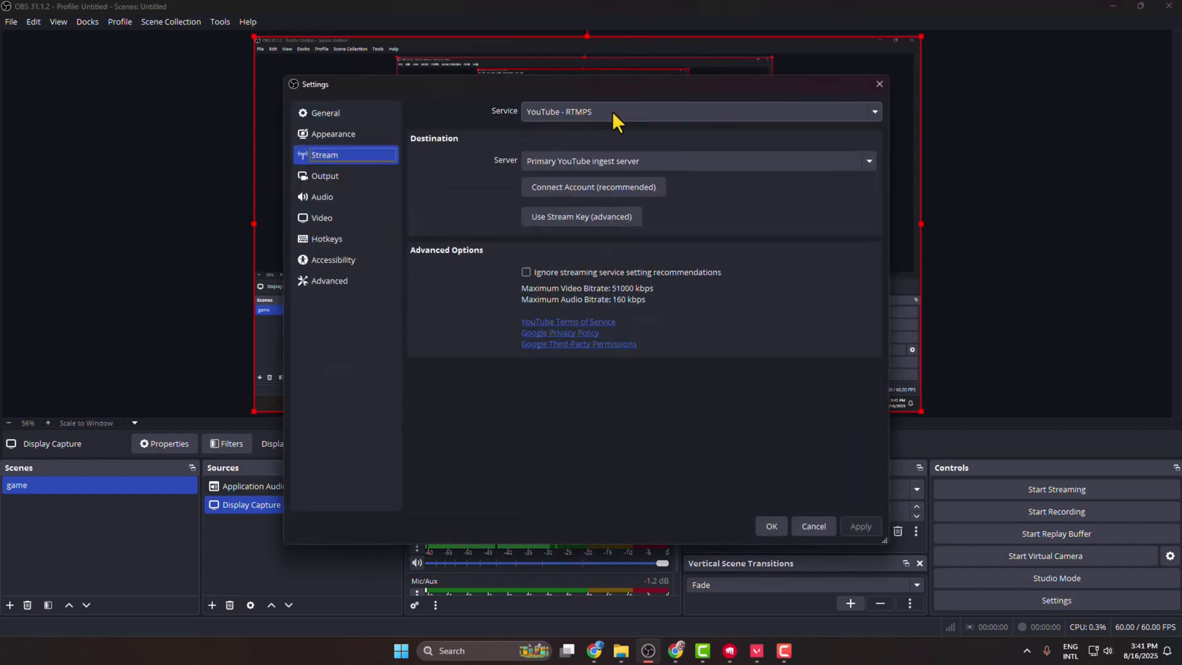
click(699, 111)
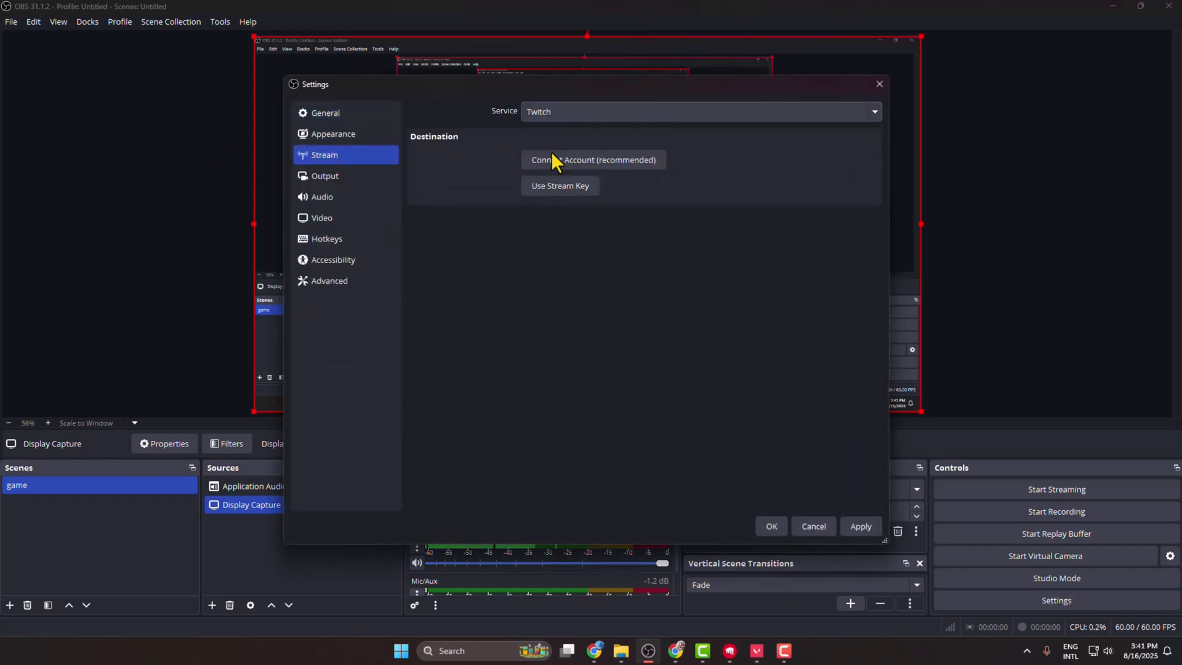
click(560, 185)
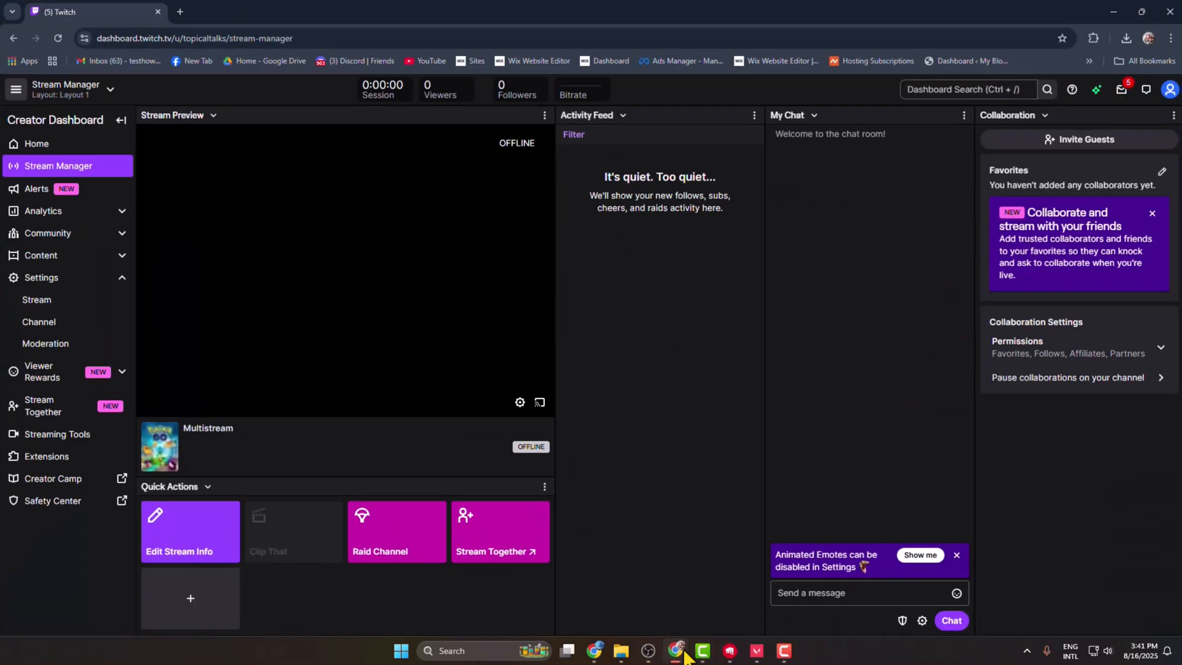
mouse_move(74, 426)
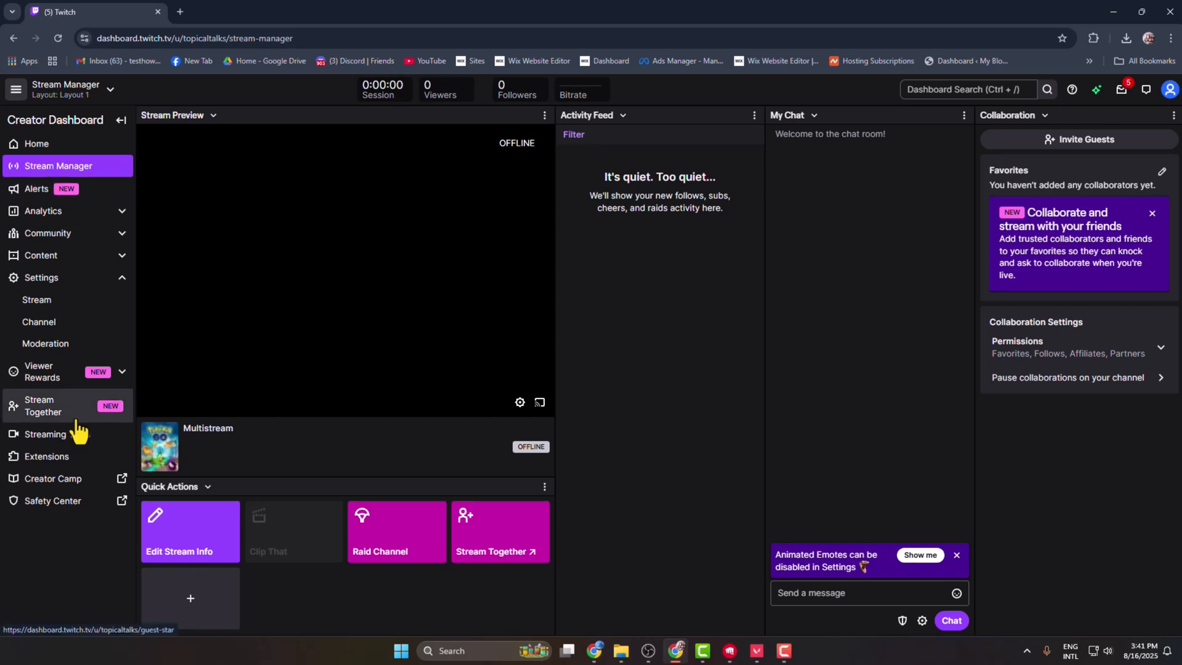
Paste the copied Twitch stream key into OBS and apply the stream settings
click(36, 300)
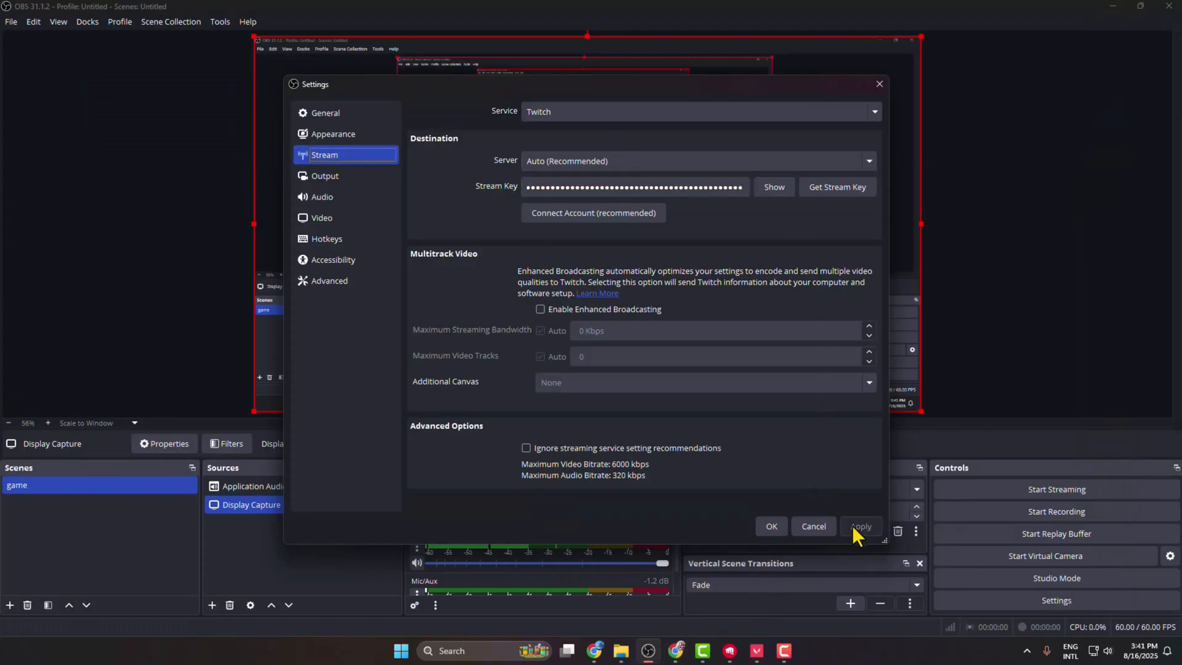
click(771, 525)
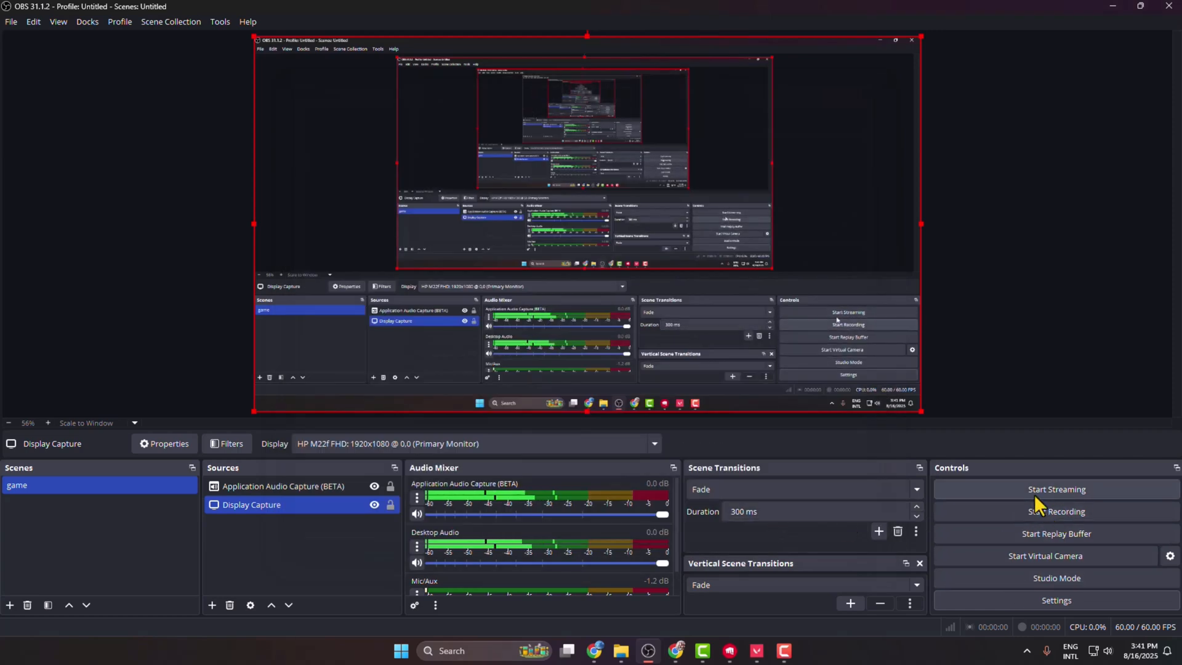
Start streaming and dismiss the Enhanced Broadcasting GPU support error
click(1056, 489)
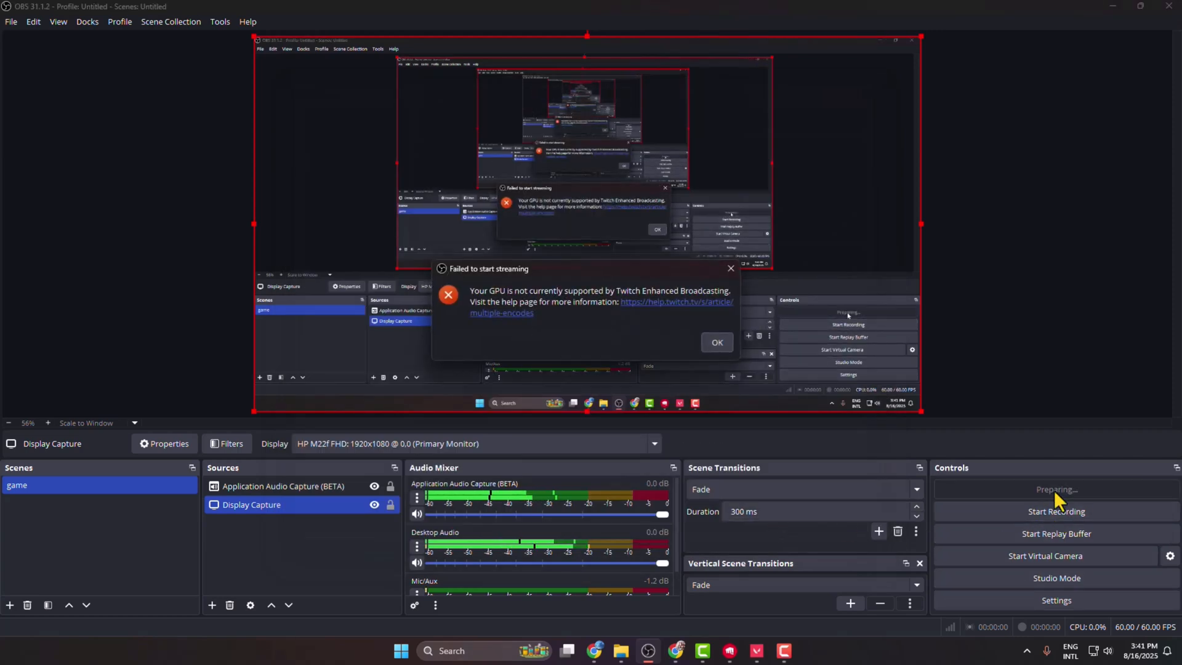
click(716, 342)
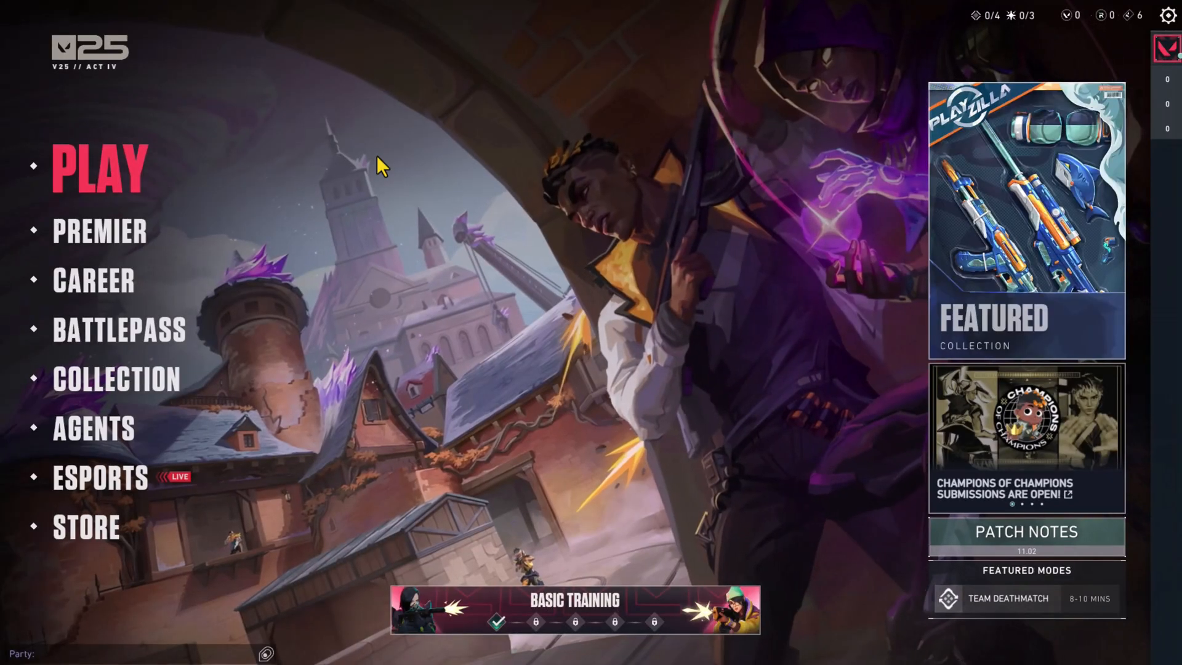
mouse_move(114, 175)
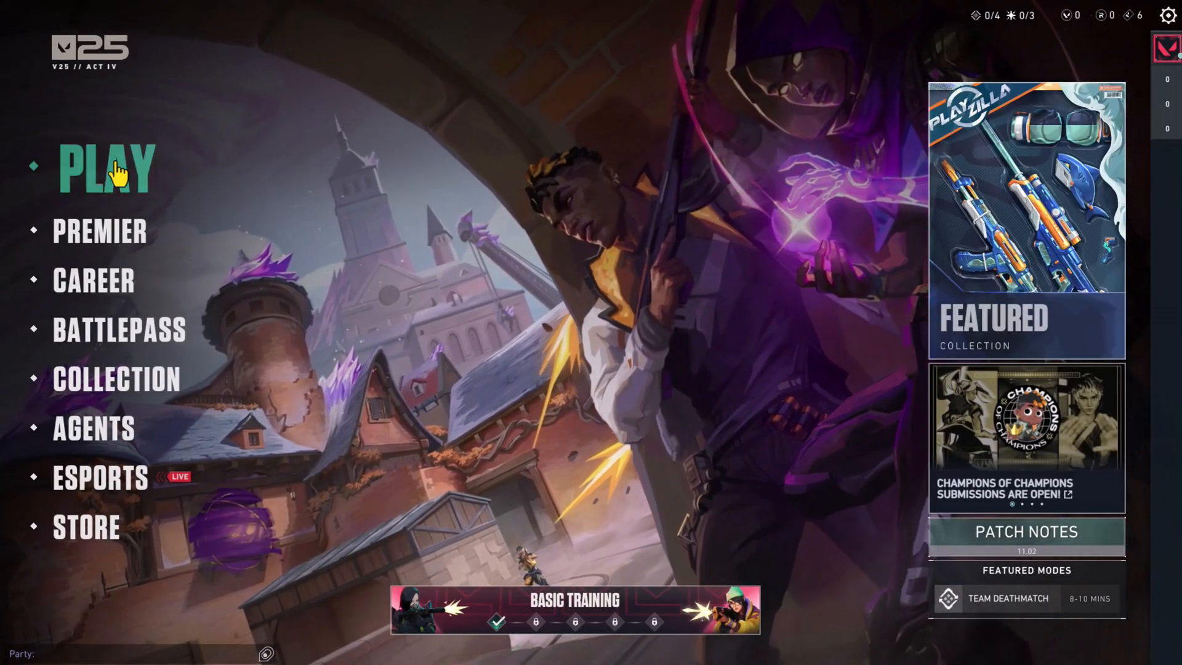
Open Valorant's Play lobby on the Unrated queue from the main menu
click(108, 169)
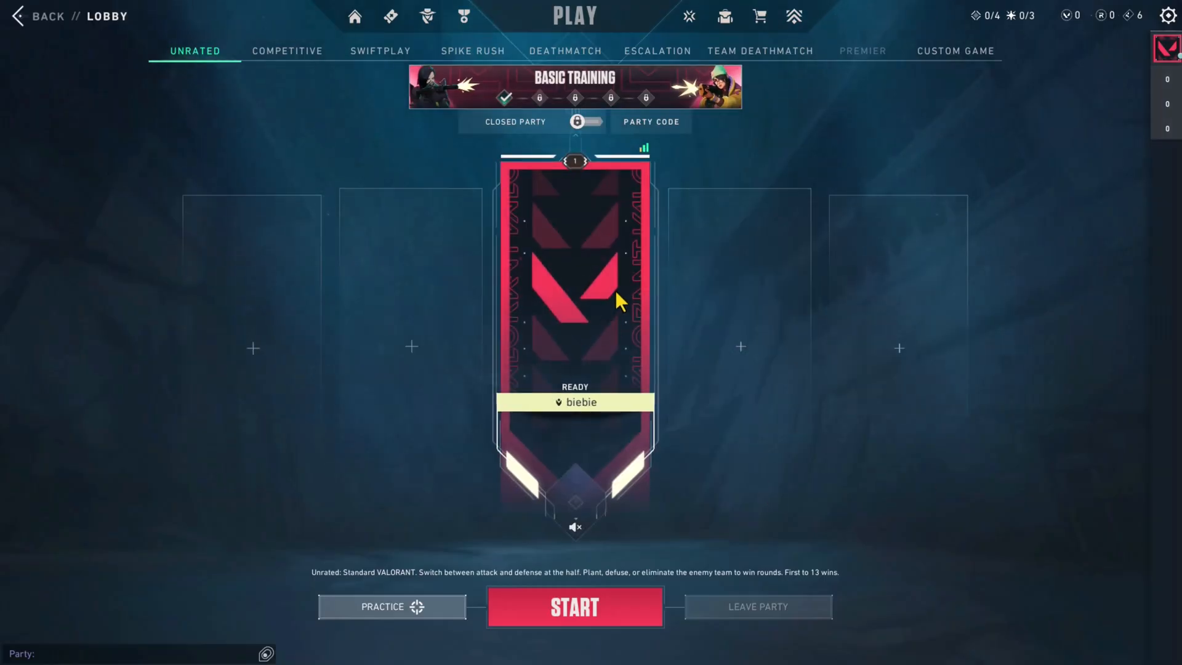